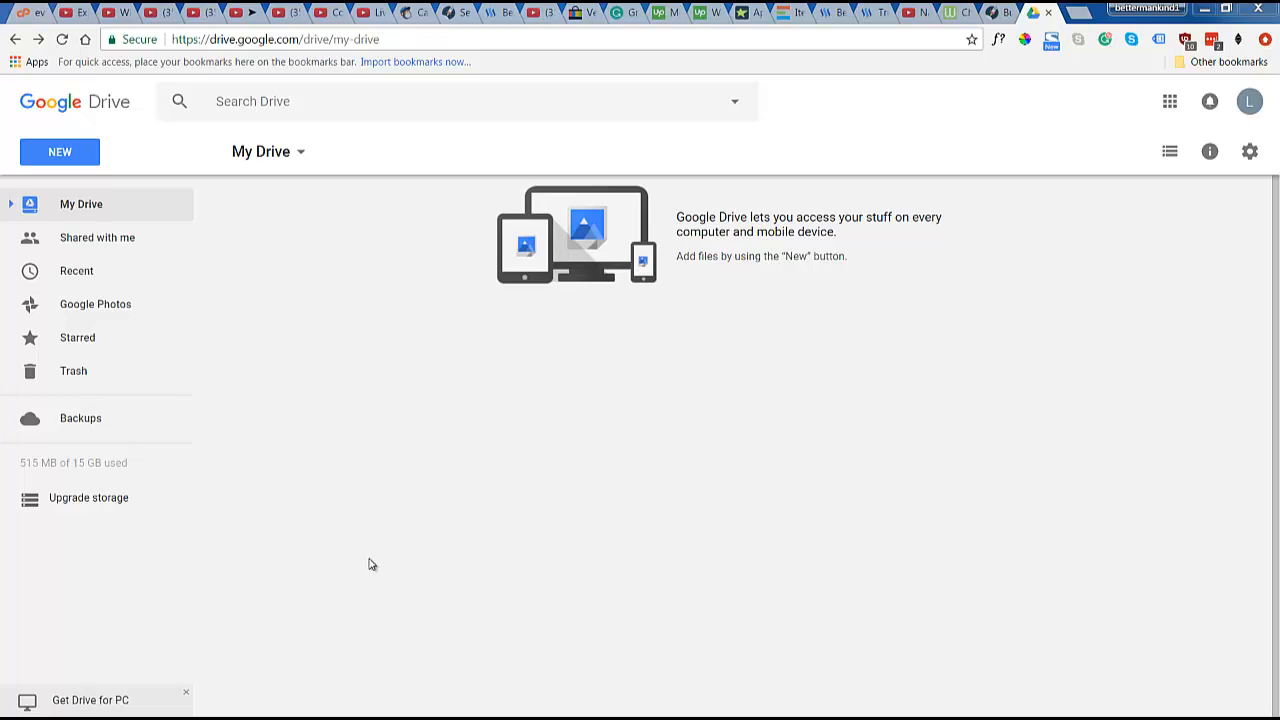
mouse_move(392, 556)
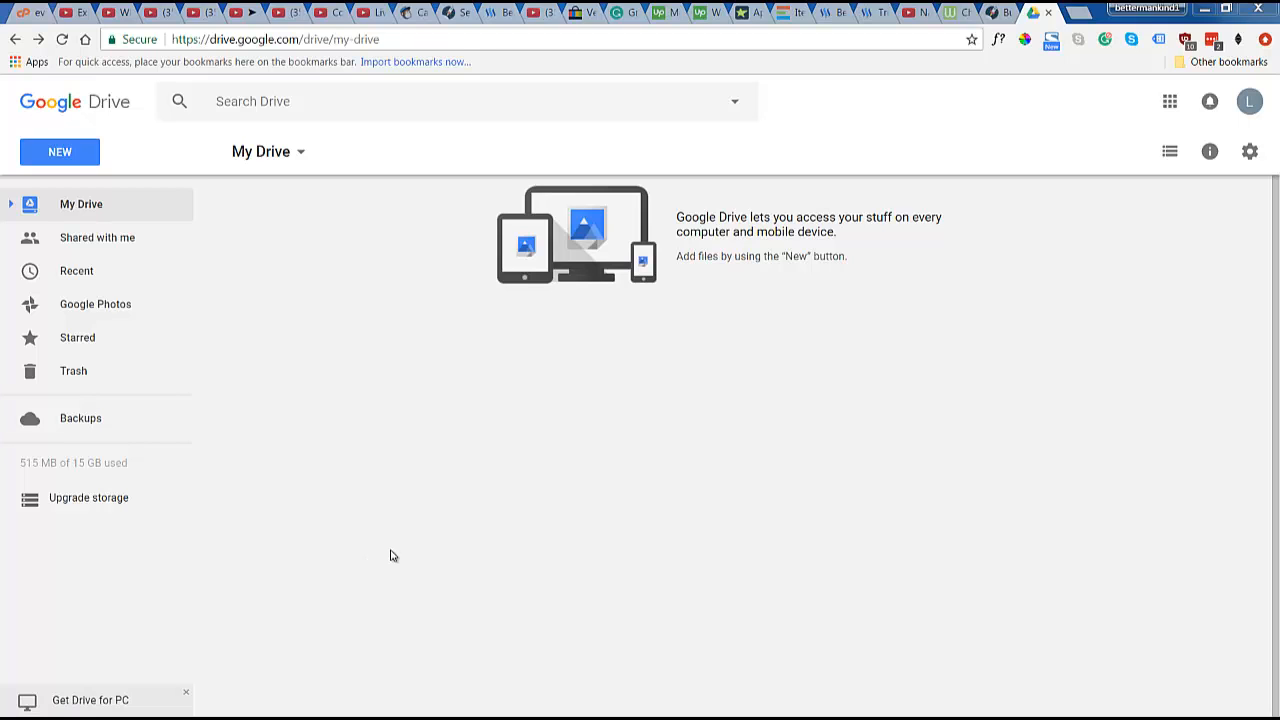
- Start a new Chrome tab on the Google homepage, leaving the empty My Drive tab behind
left_click(1032, 12)
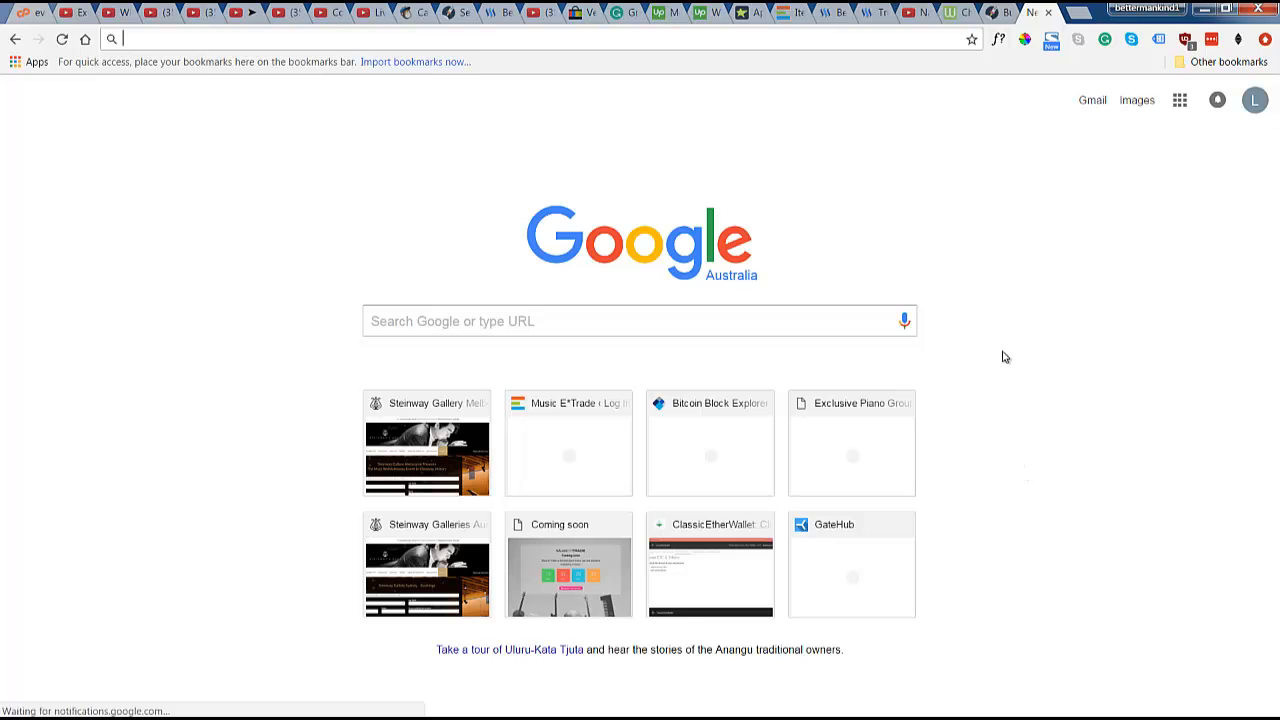
mouse_move(1168, 206)
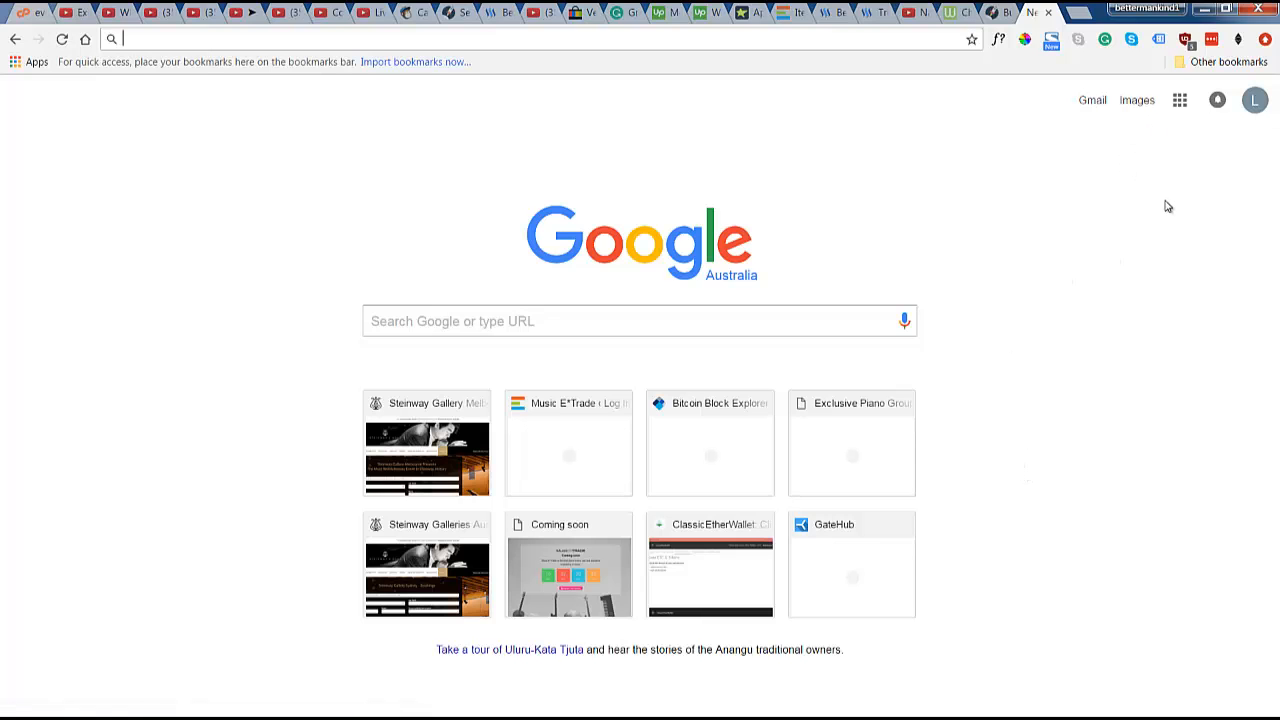
- Launch Drive from the Google apps grid to reach the empty My Drive again
left_click(1180, 100)
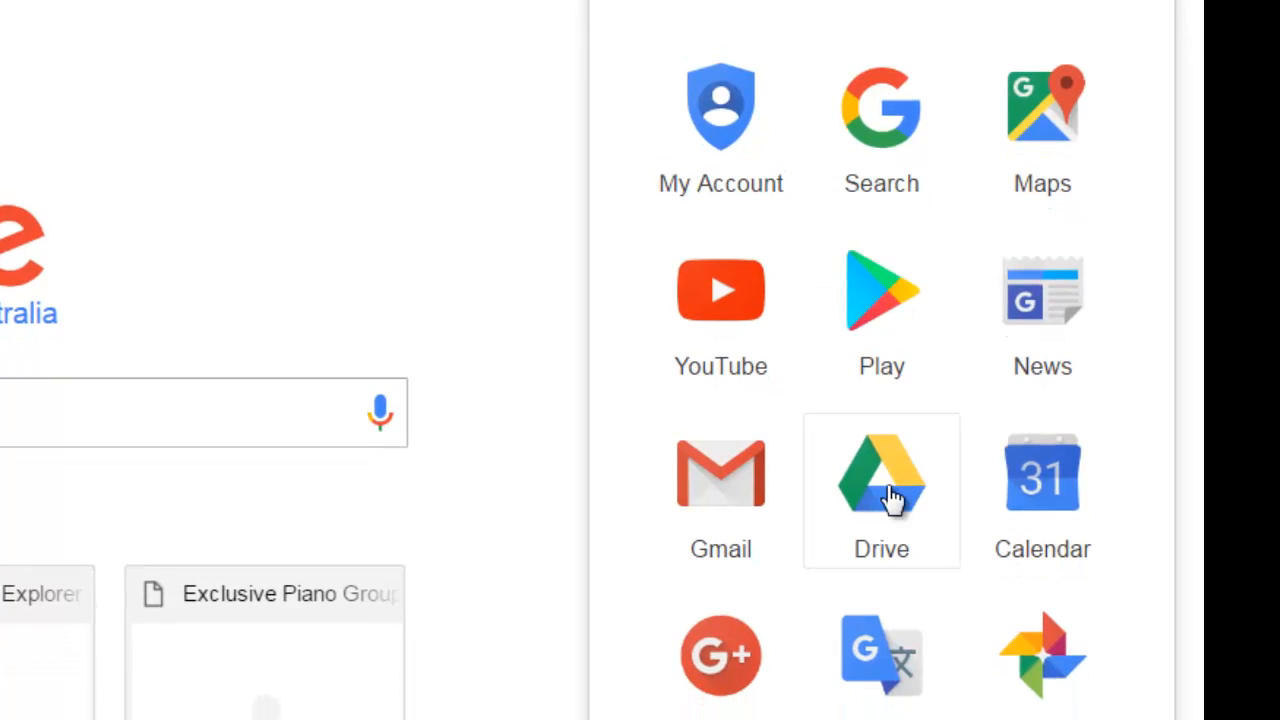
left_click(880, 490)
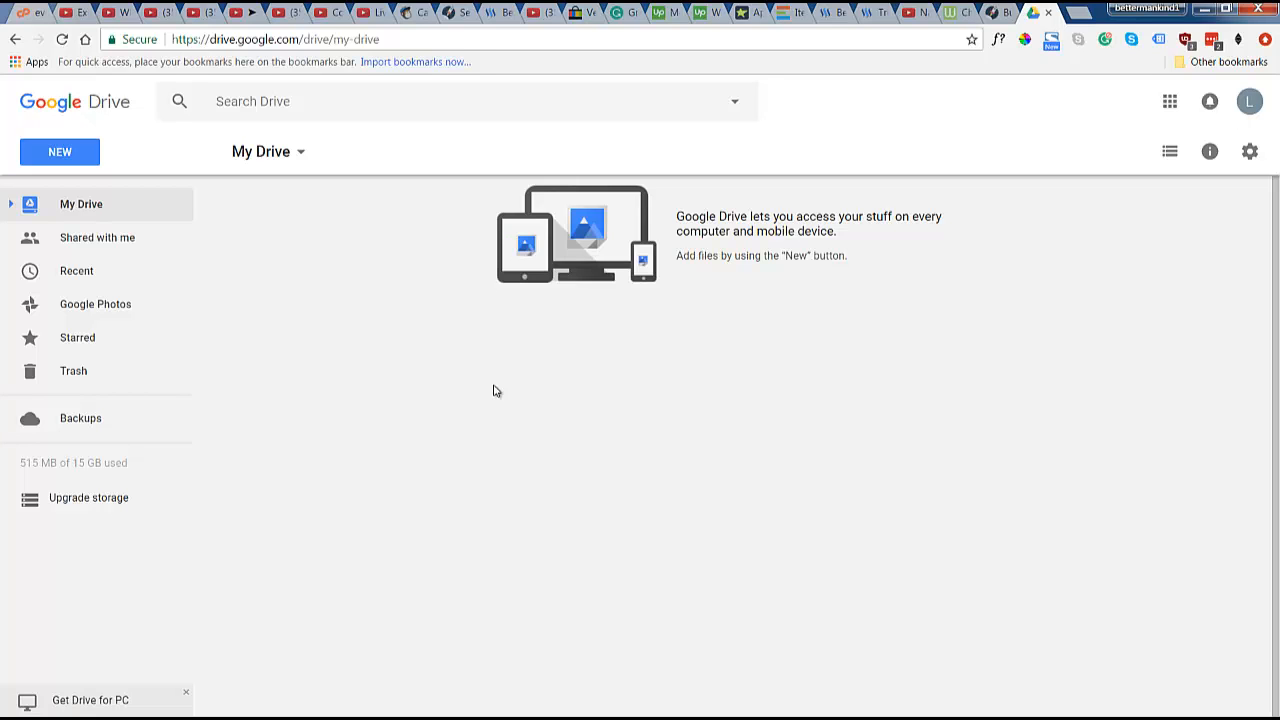
mouse_move(422, 344)
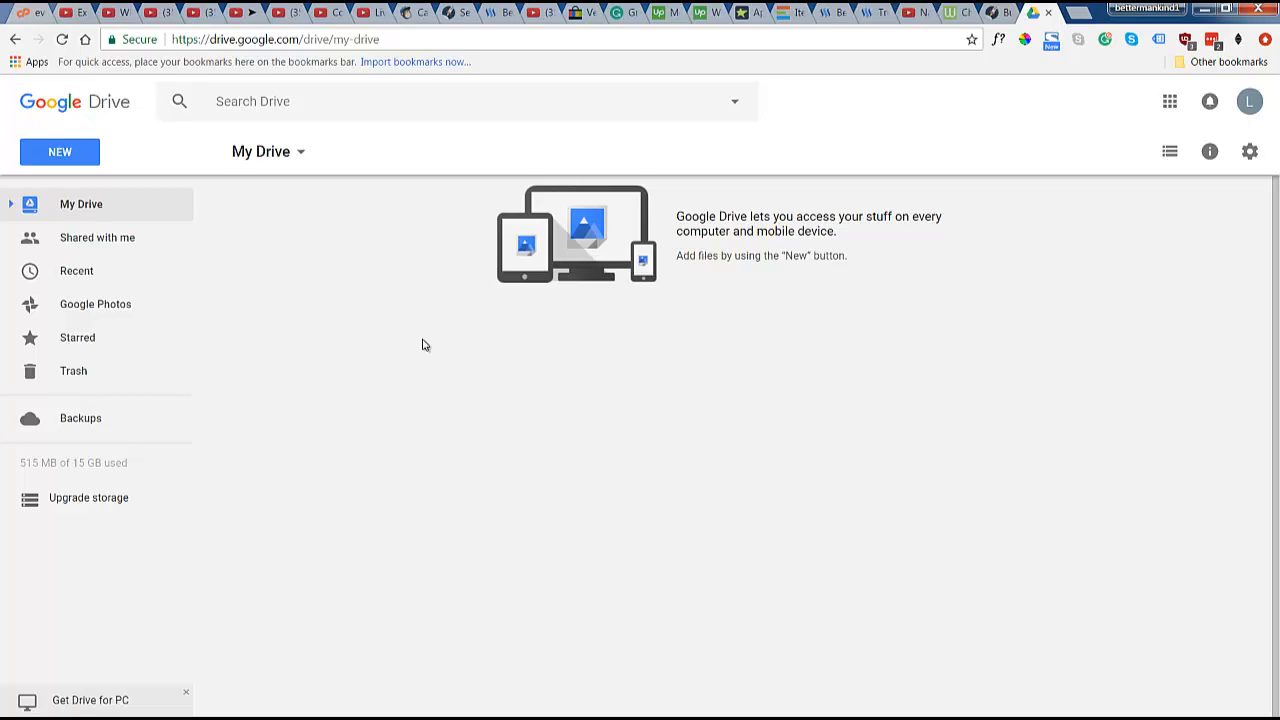
- Create a new folder in My Drive named STAFF IMAGES
left_click(60, 152)
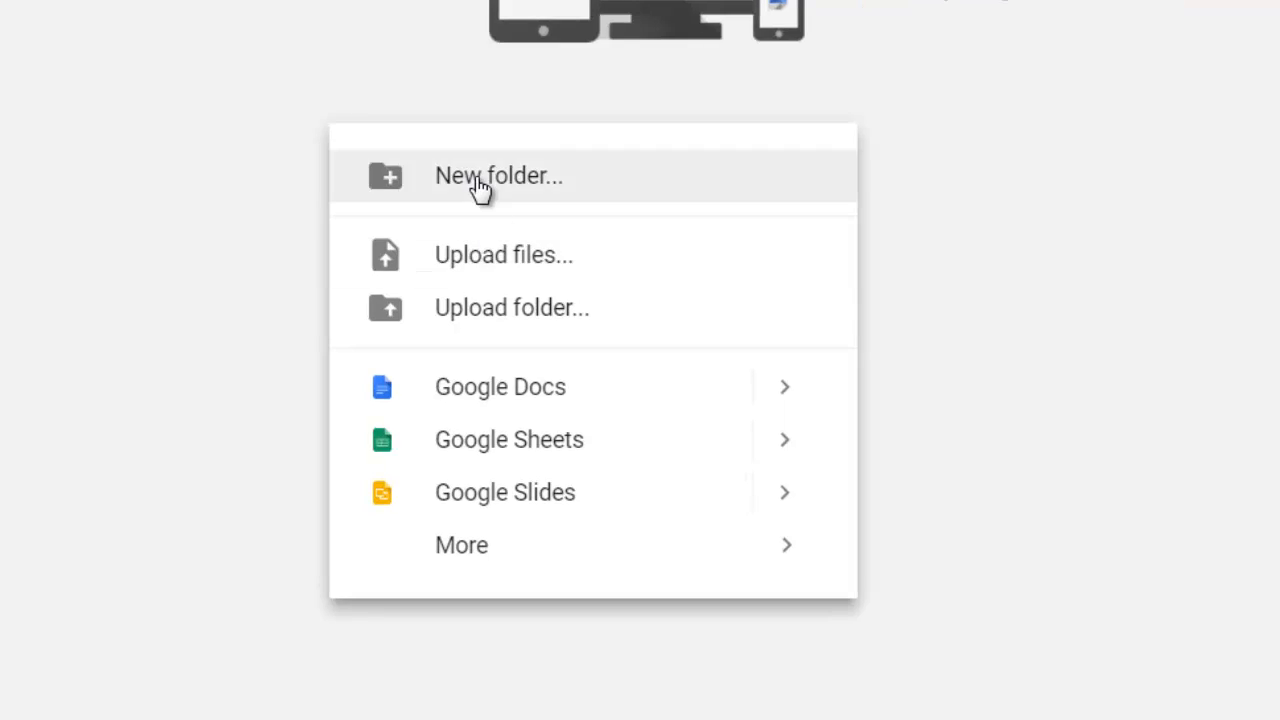
left_click(498, 176)
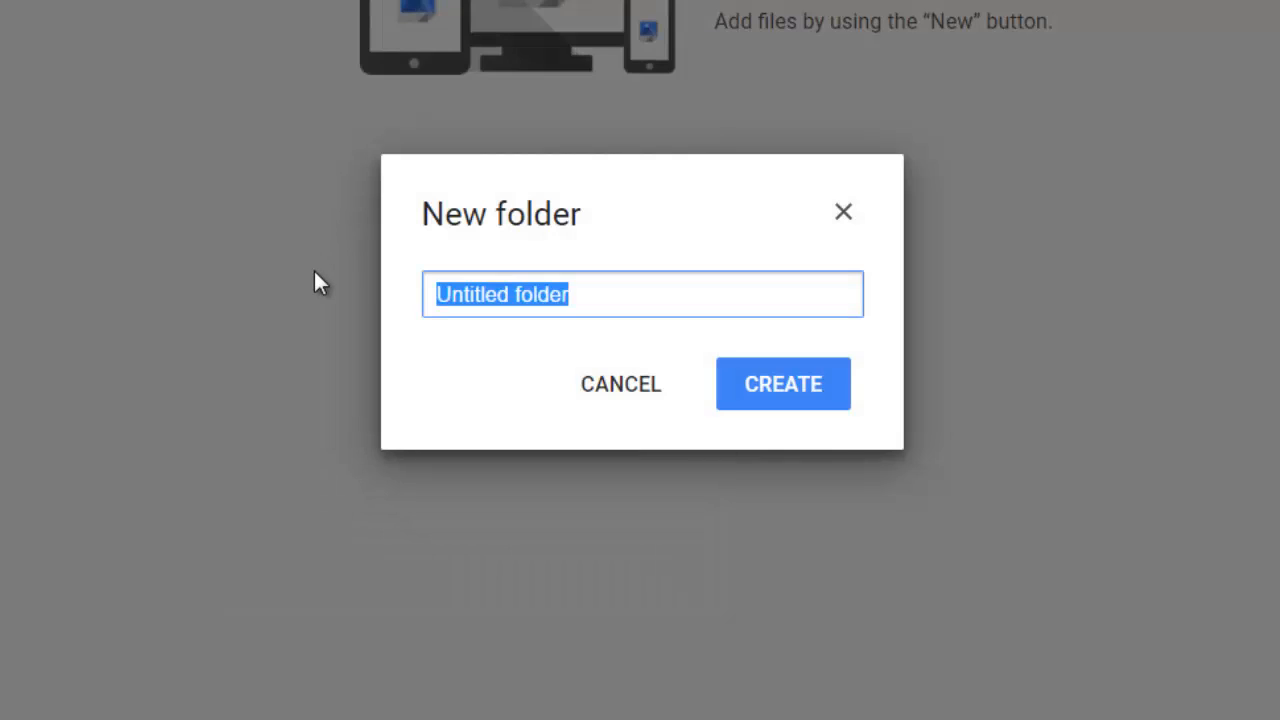
type("STAFF")
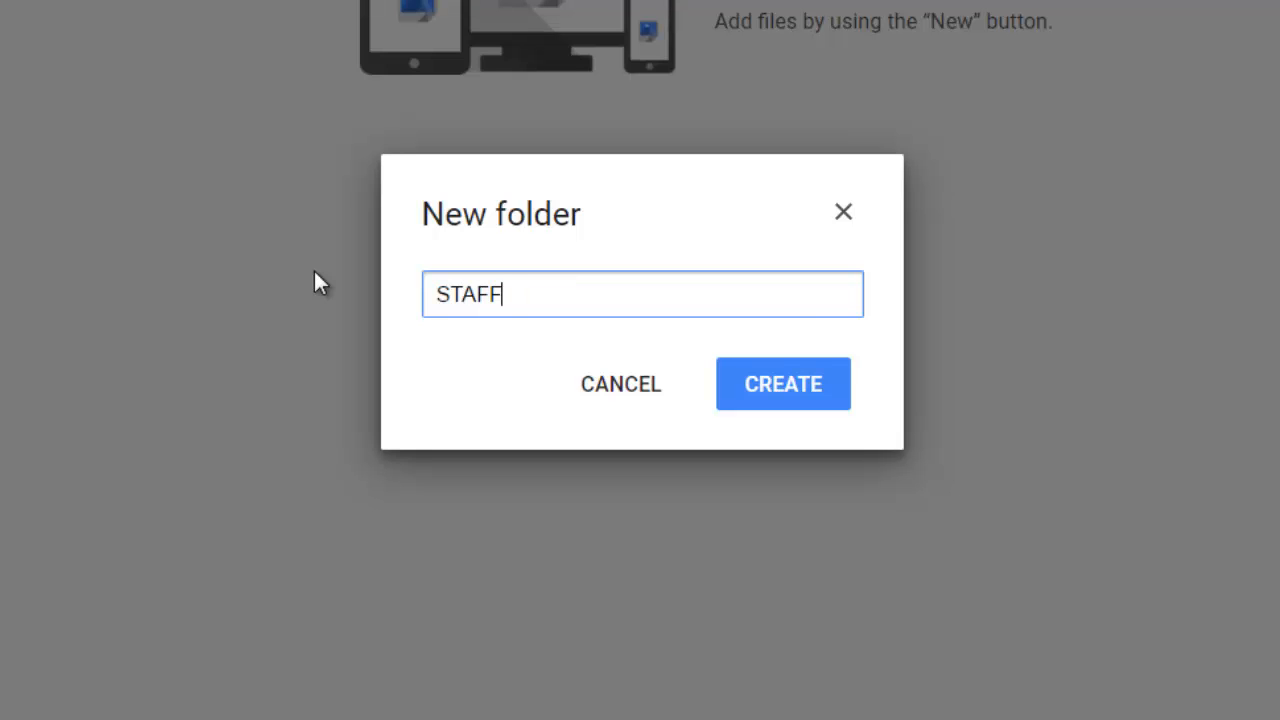
type("IMAGES")
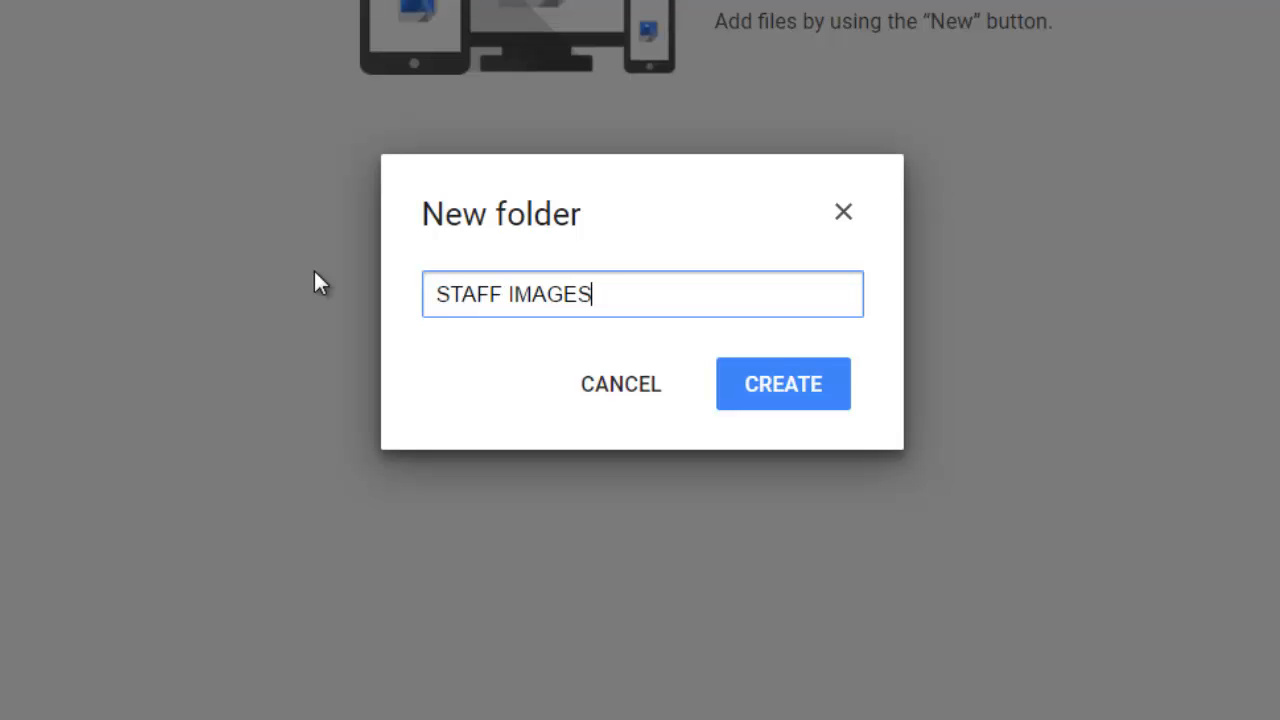
left_click(782, 384)
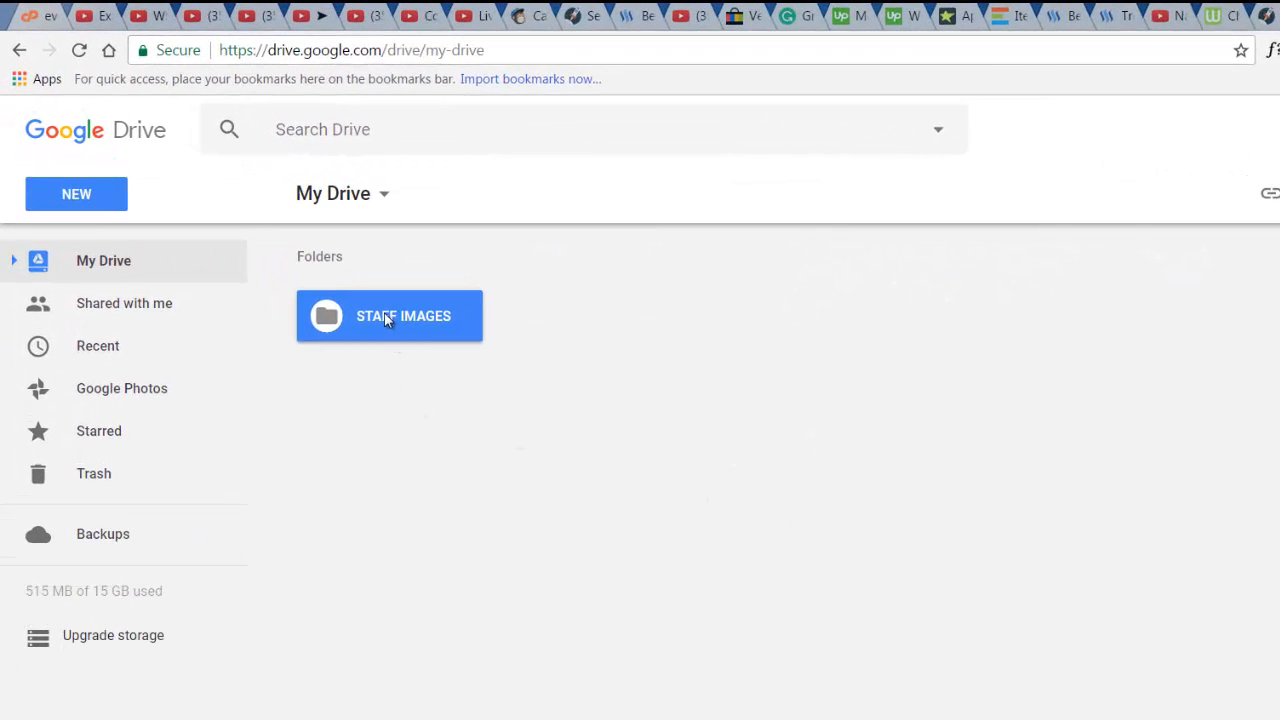
- Enter the empty STAFF IMAGES folder so files can be added
double_click(388, 316)
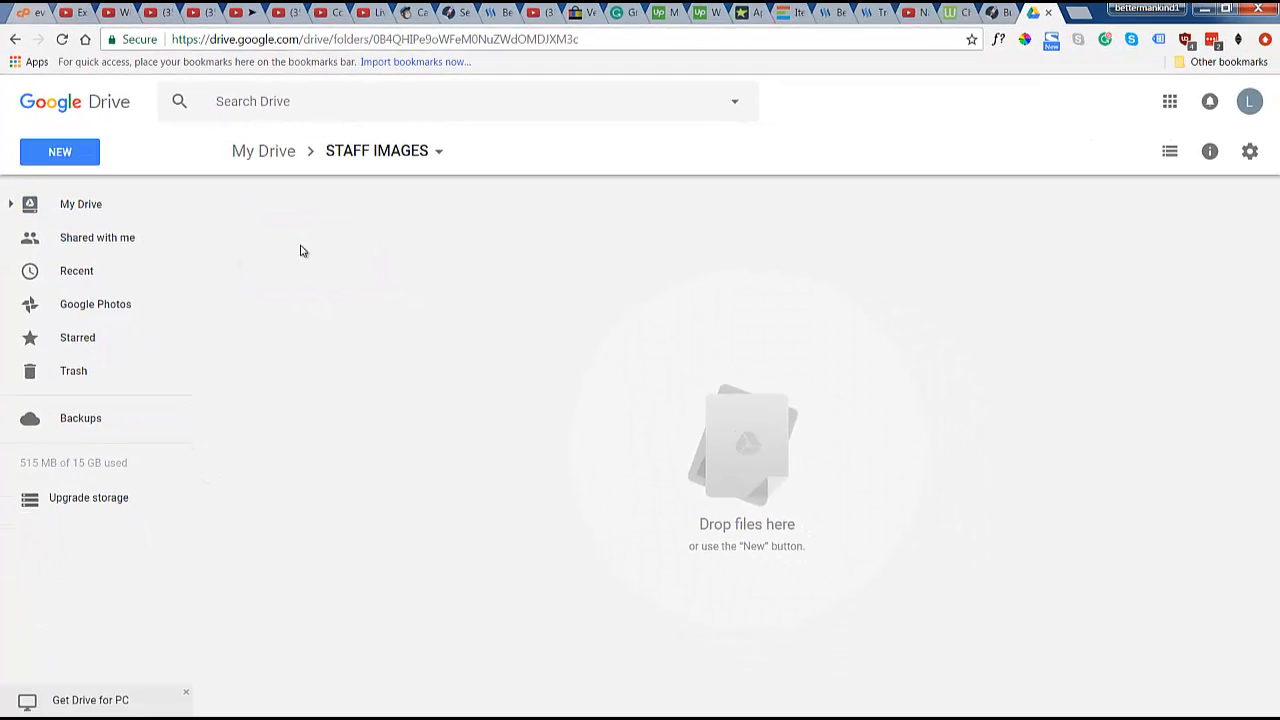
mouse_move(838, 524)
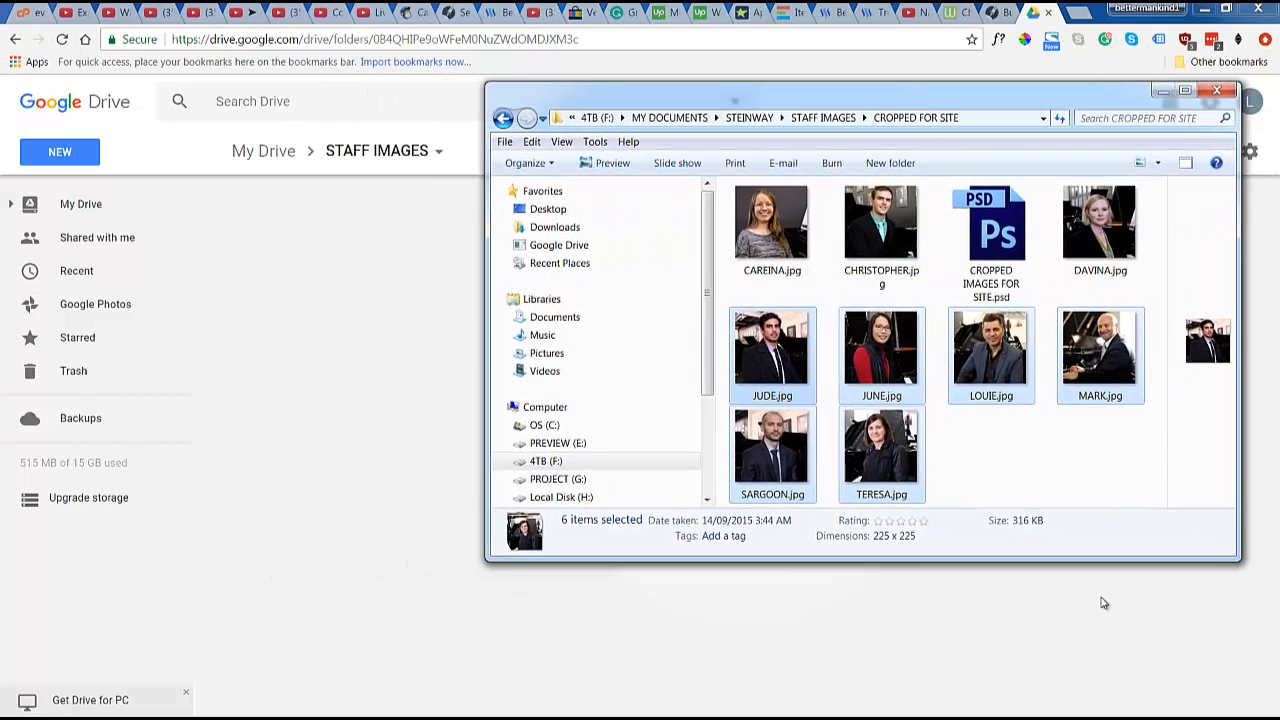
- Drag LOUIE.jpg, MARK.jpg and SARGOON.jpg from Explorer into STAFF IMAGES and dismiss the upload summary
left_click(990, 344)
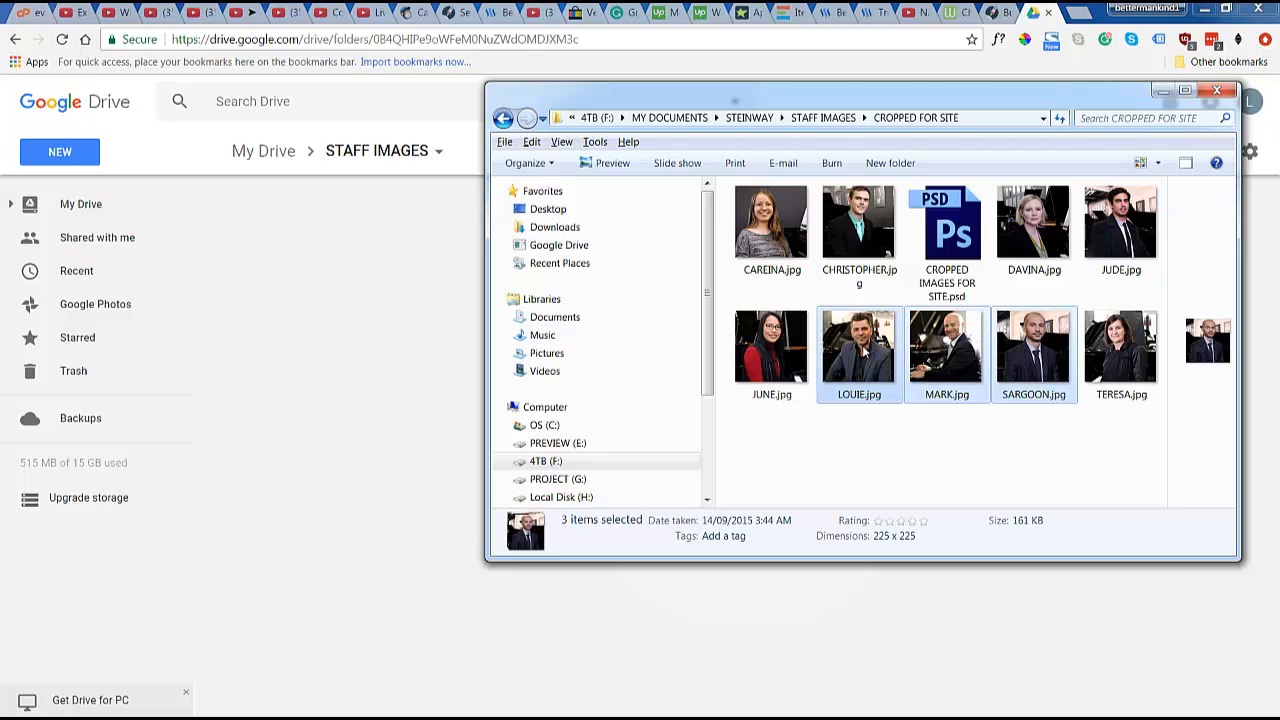
left_click_drag(856, 350, 384, 444)
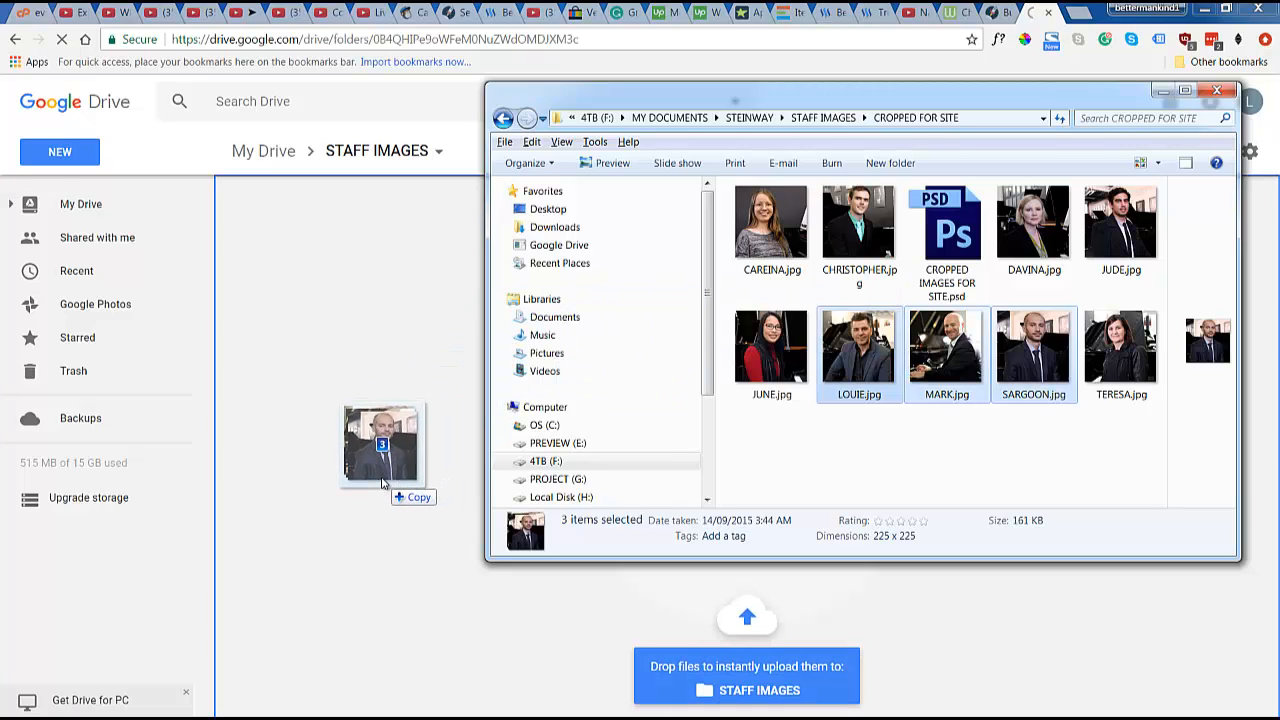
left_click_drag(382, 444, 630, 540)
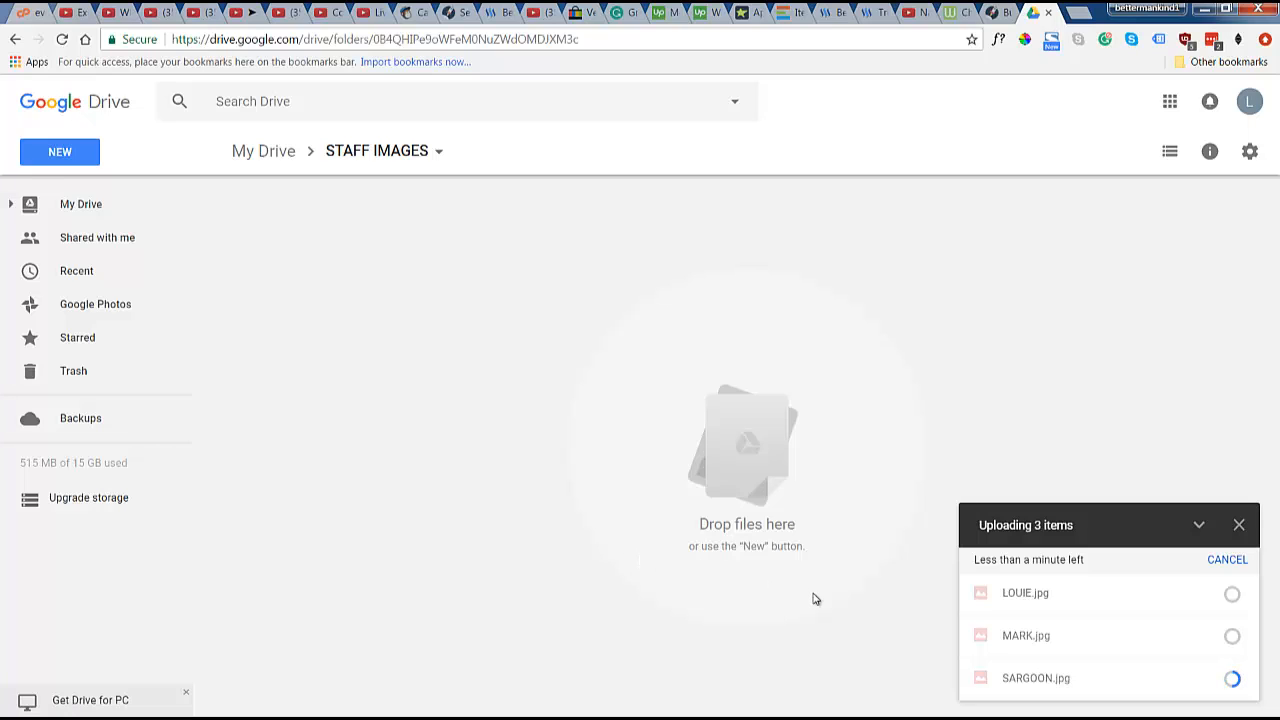
mouse_move(1092, 648)
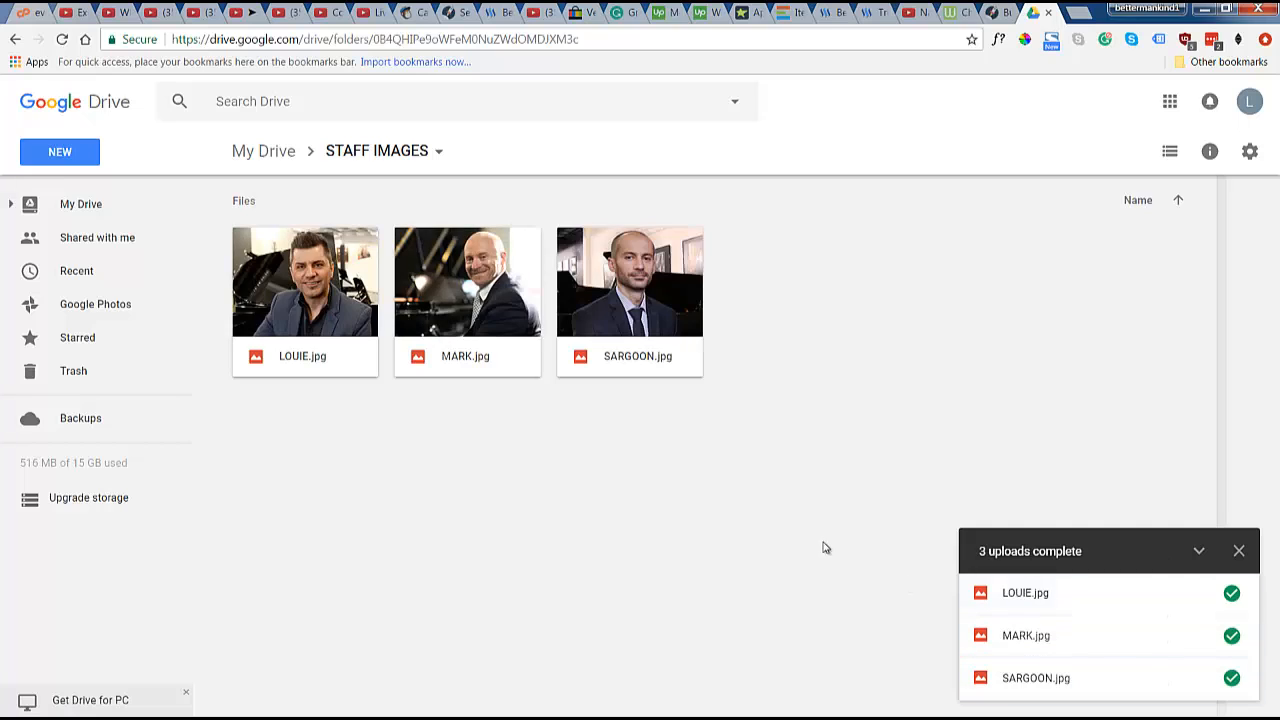
left_click(1240, 550)
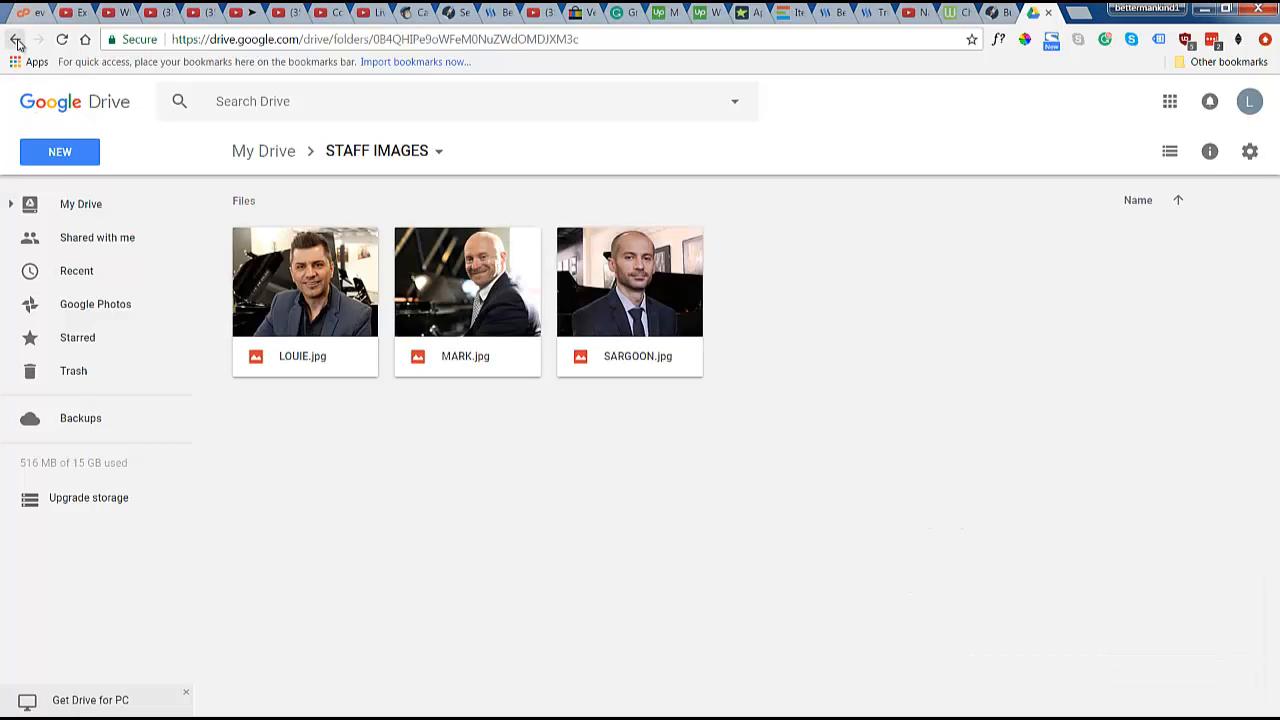
- Share the STAFF IMAGES folder from My Drive and request a shareable link
left_click(16, 40)
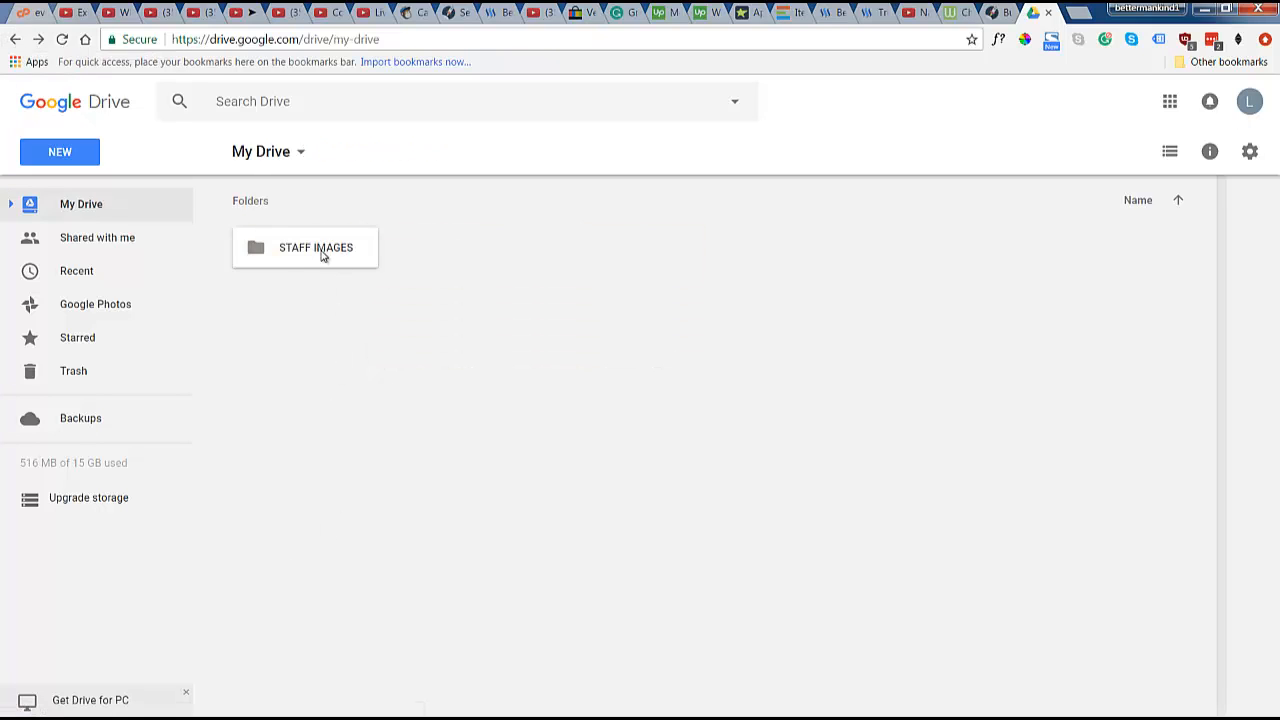
right_click(316, 248)
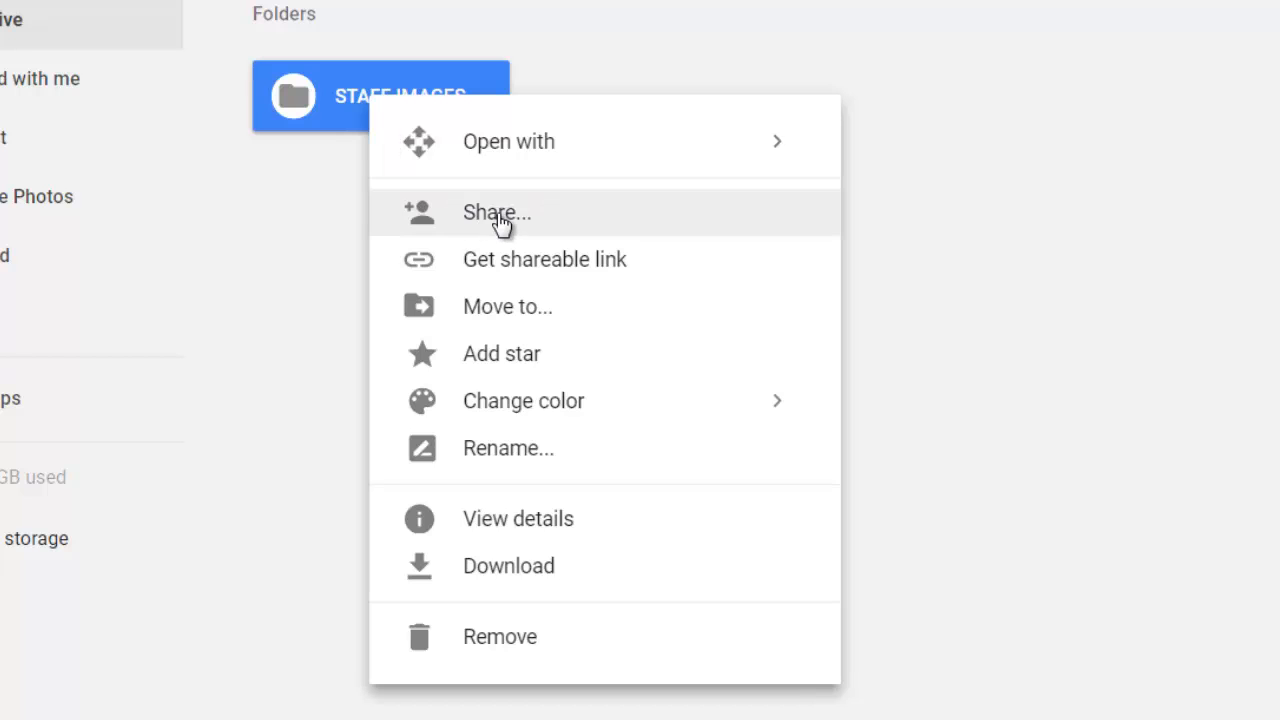
left_click(496, 212)
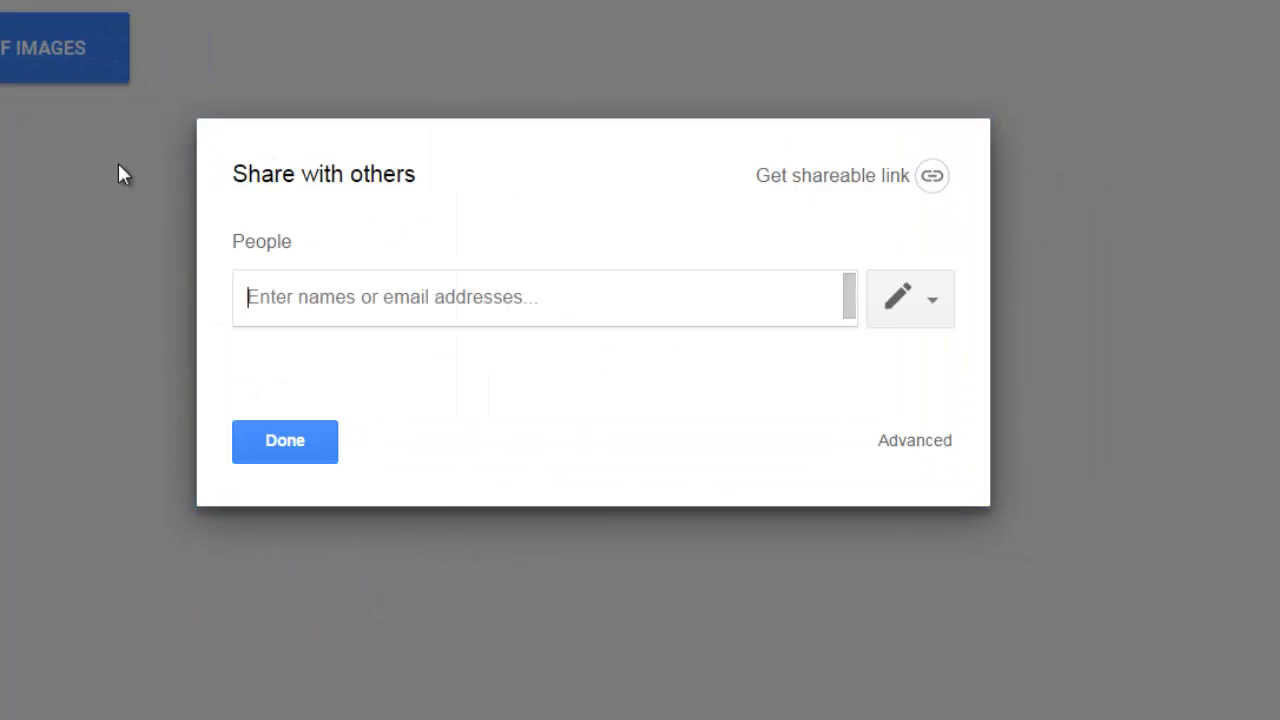
mouse_move(848, 178)
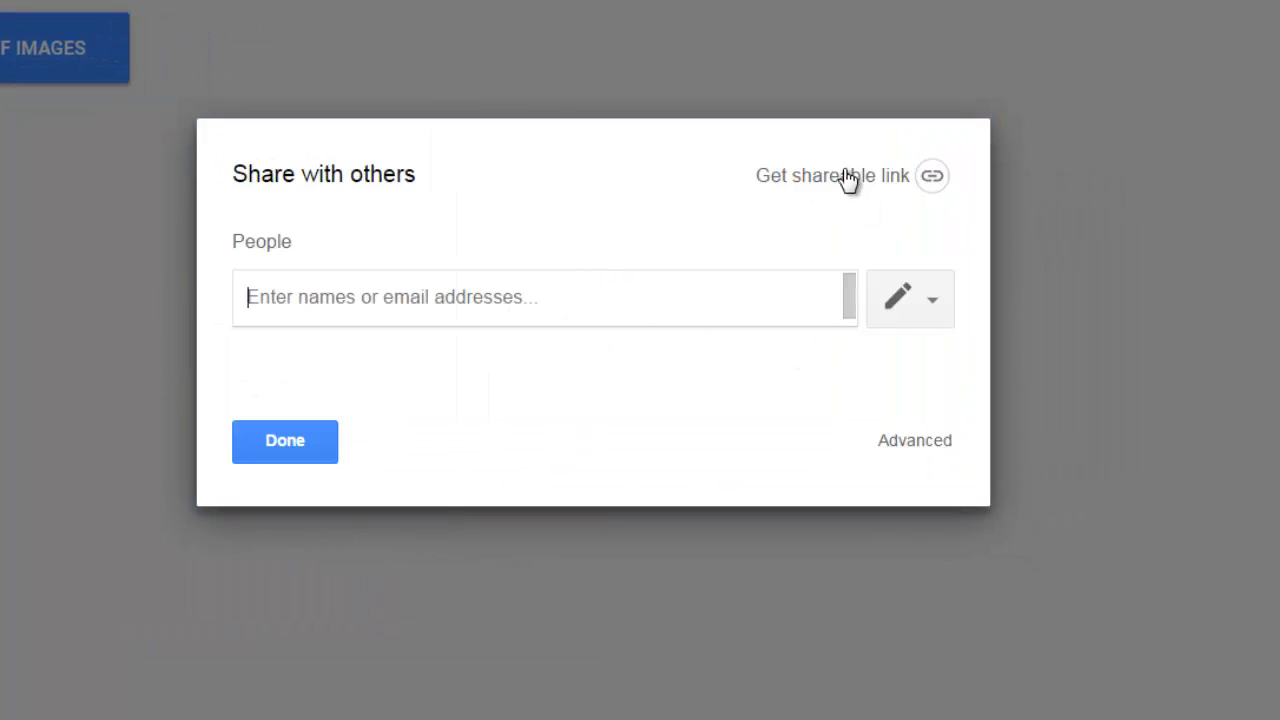
left_click(832, 176)
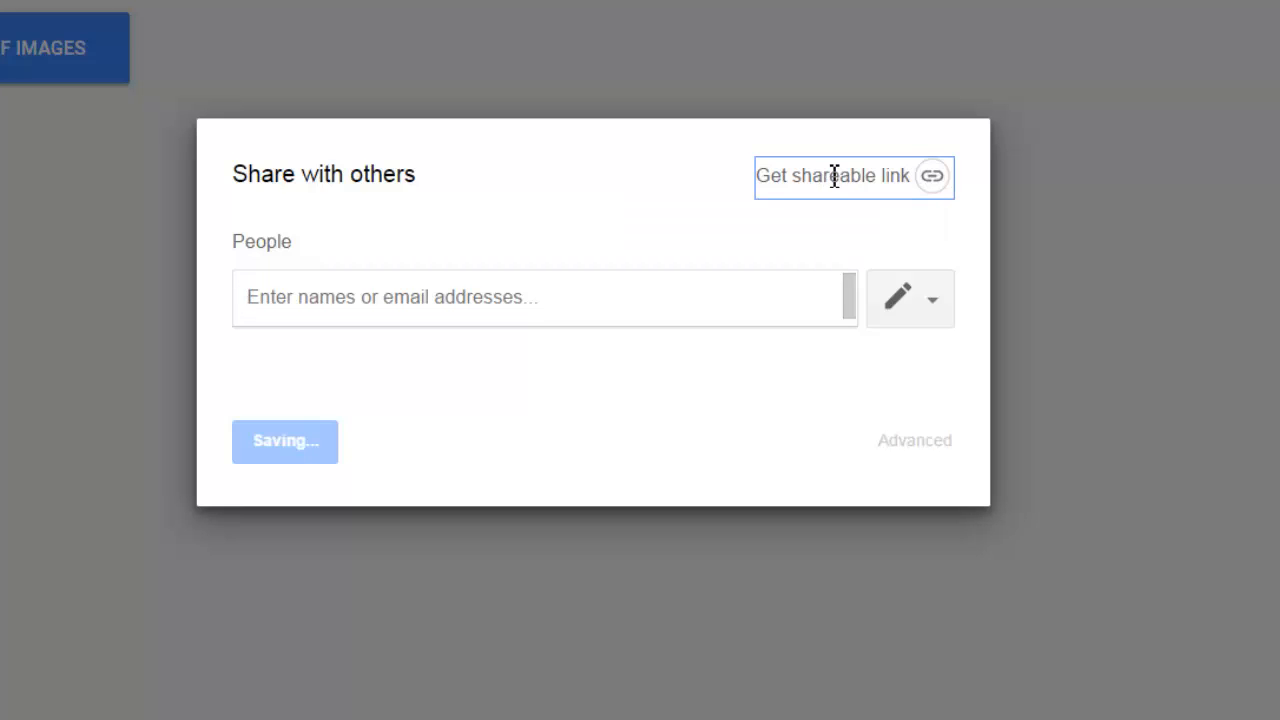
- Expand the 'Anyone with the link can view' access choices for the folder's link
left_click(852, 176)
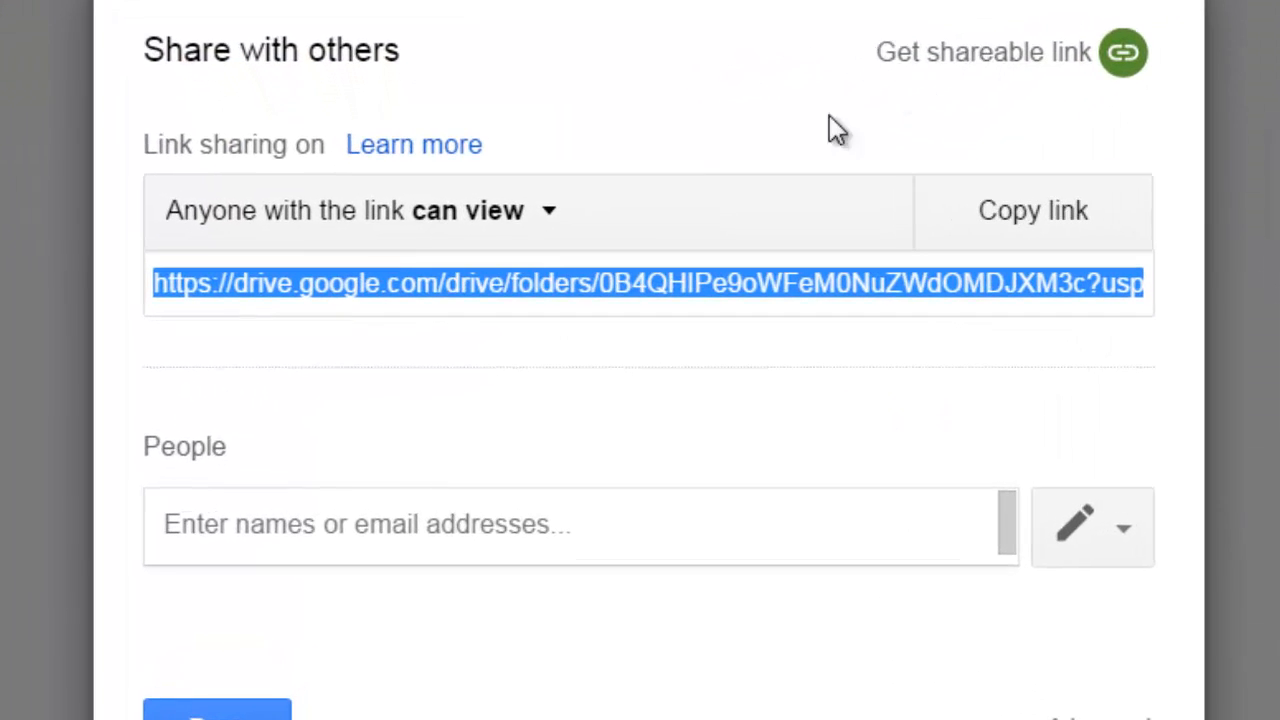
mouse_move(660, 196)
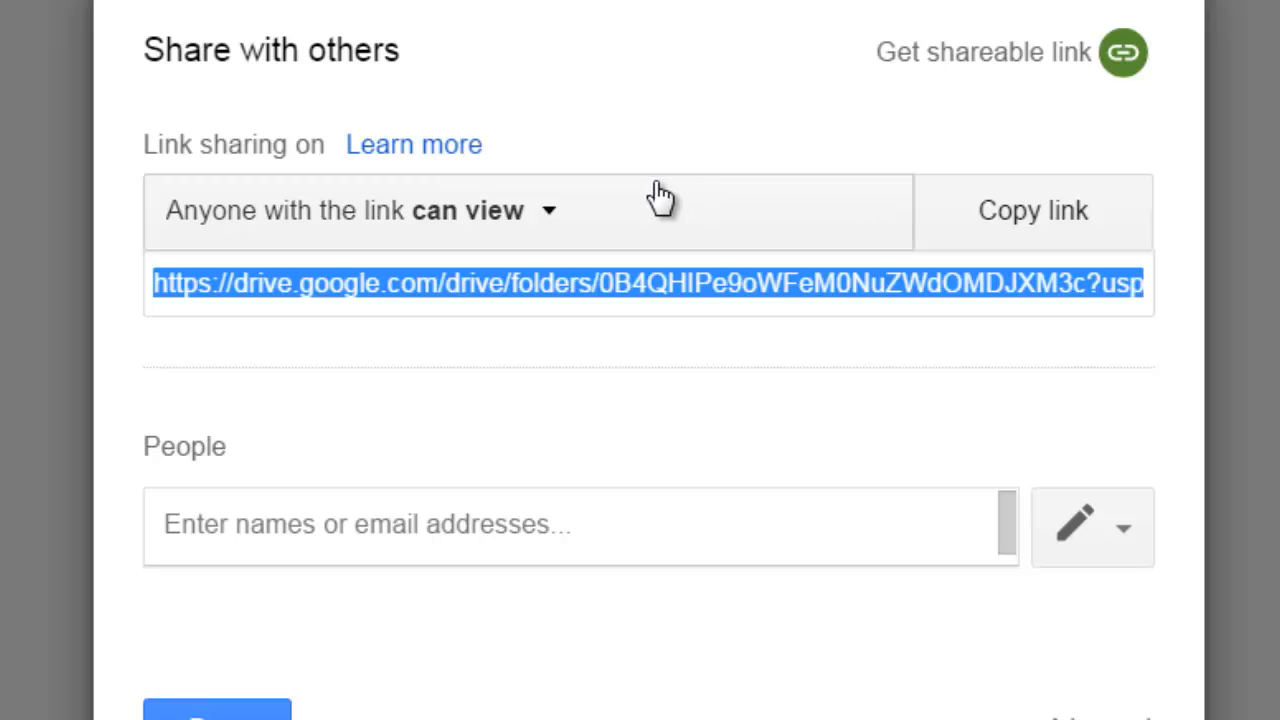
mouse_move(476, 220)
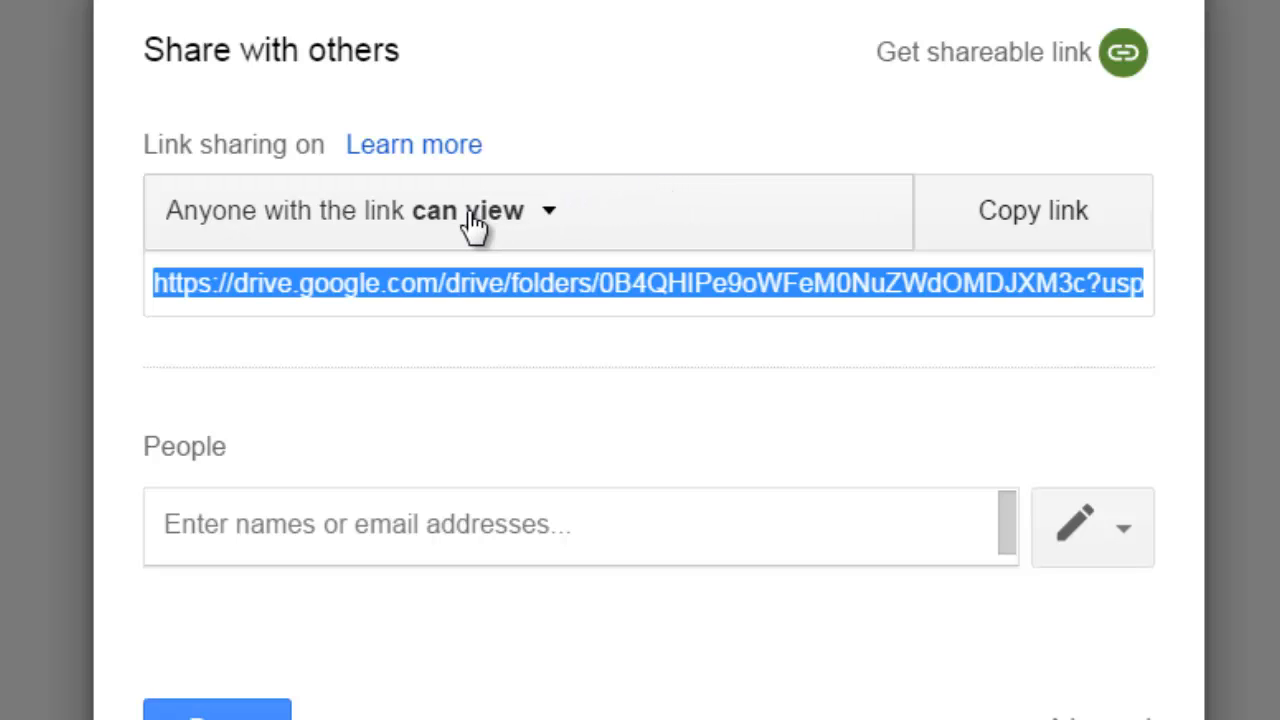
mouse_move(232, 220)
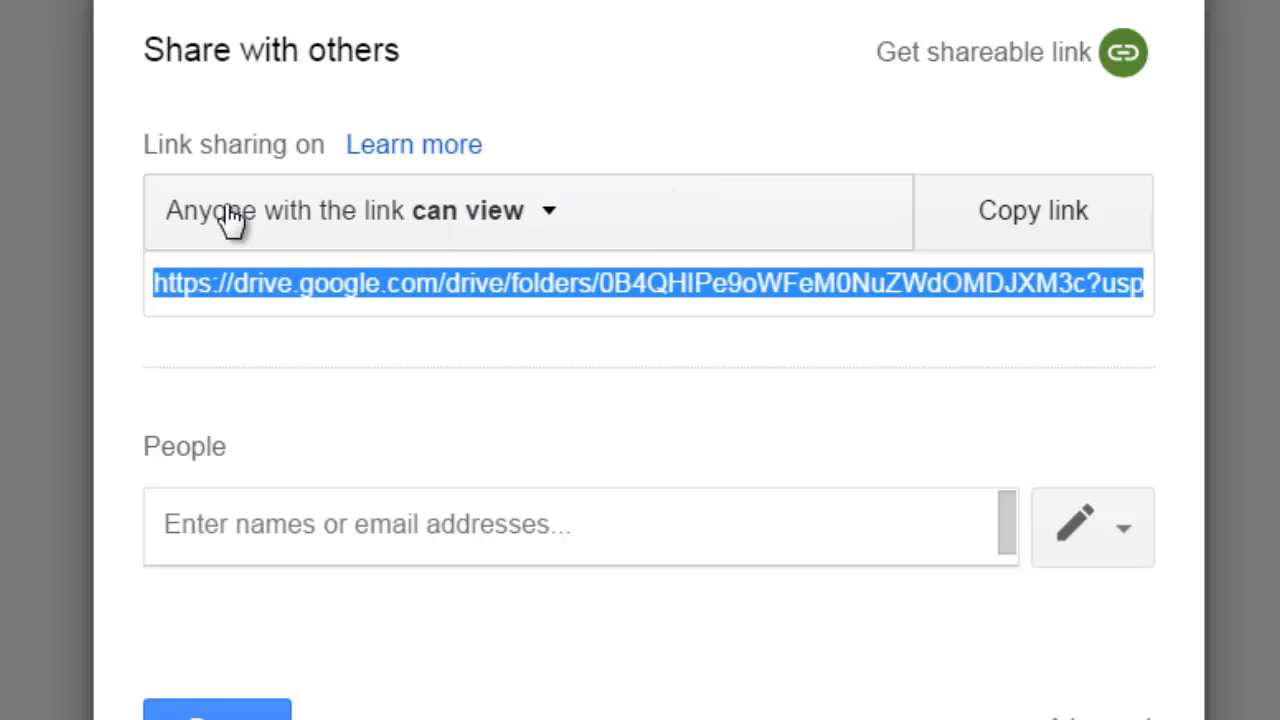
mouse_move(564, 210)
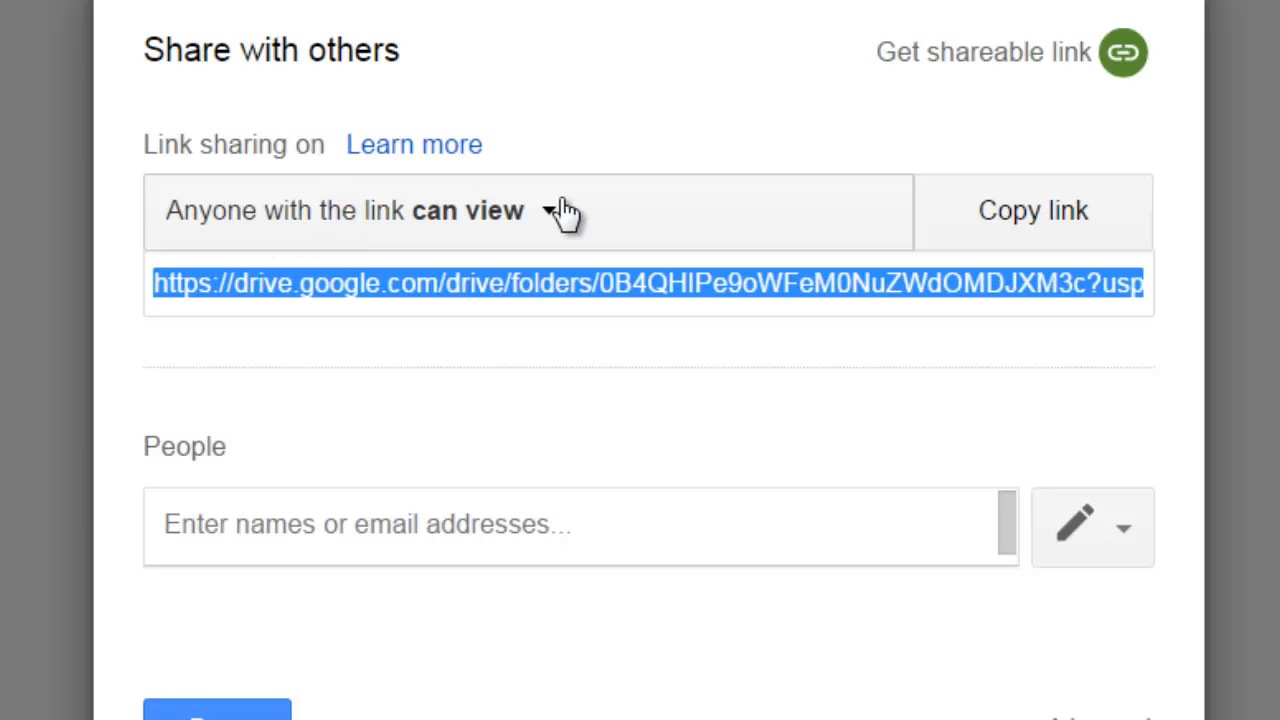
mouse_move(558, 218)
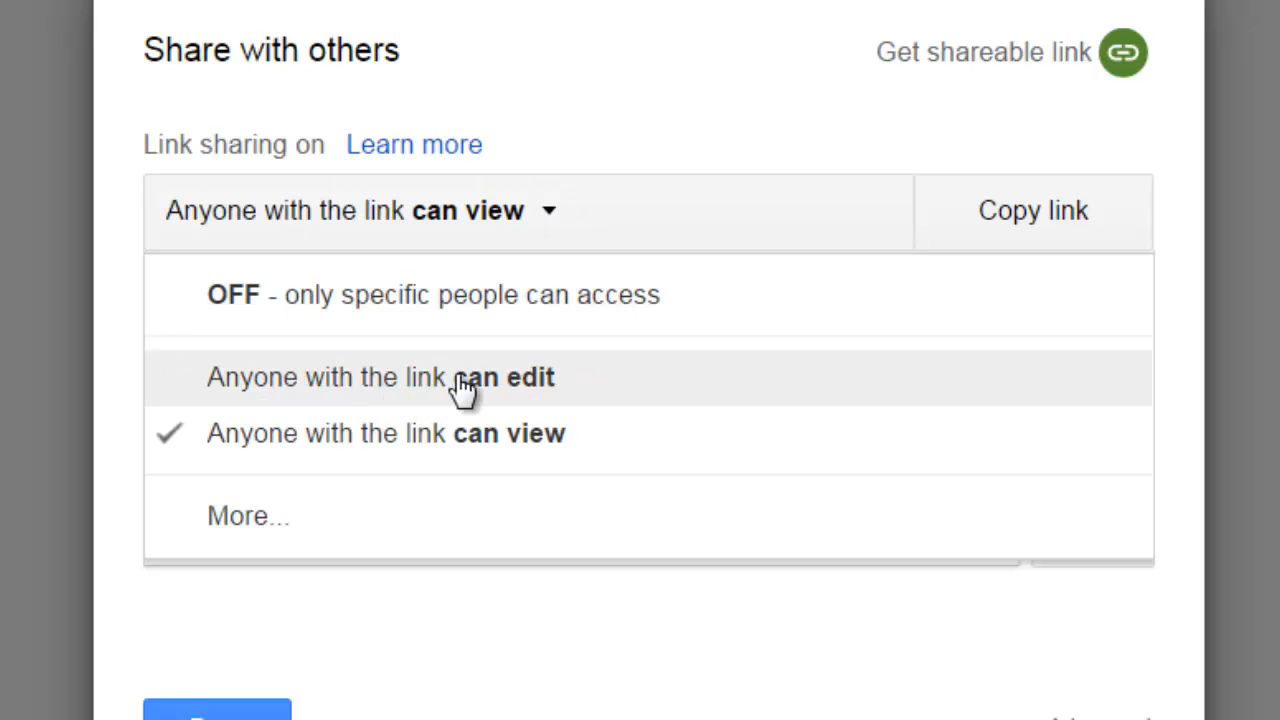
mouse_move(370, 390)
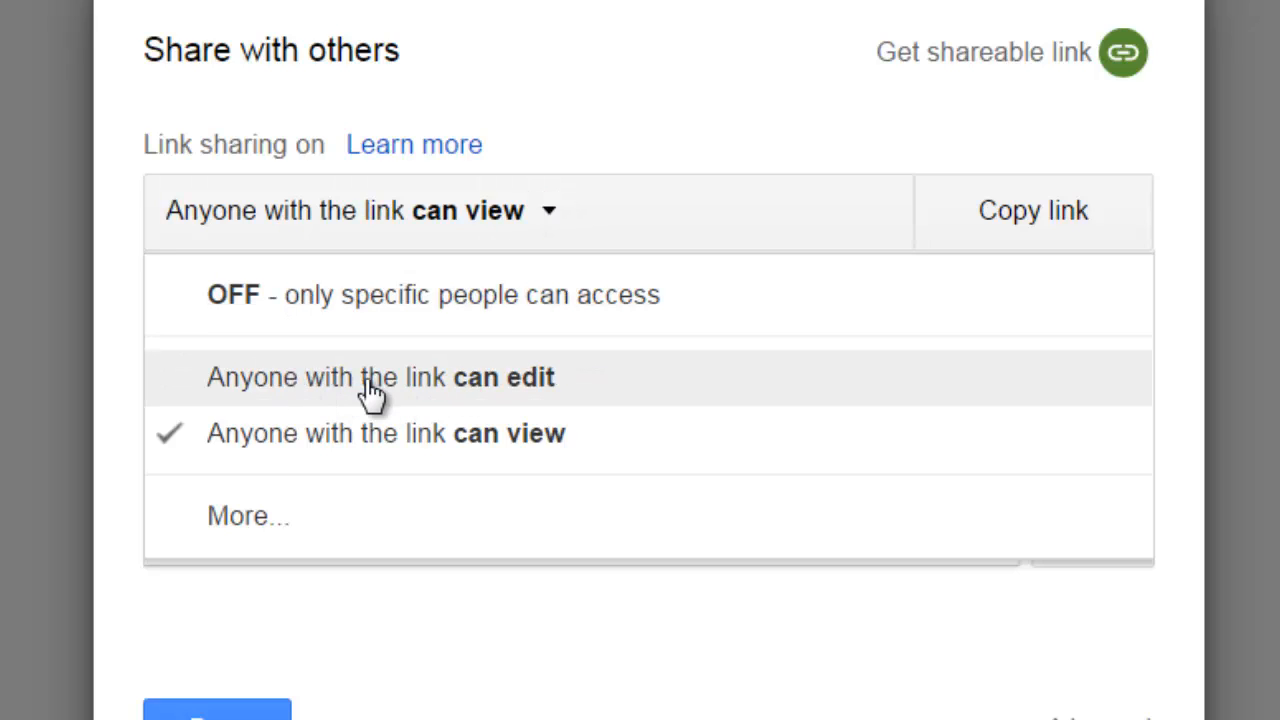
- Set the link to 'Anyone with the link can edit' and copy it to the clipboard
left_click(380, 376)
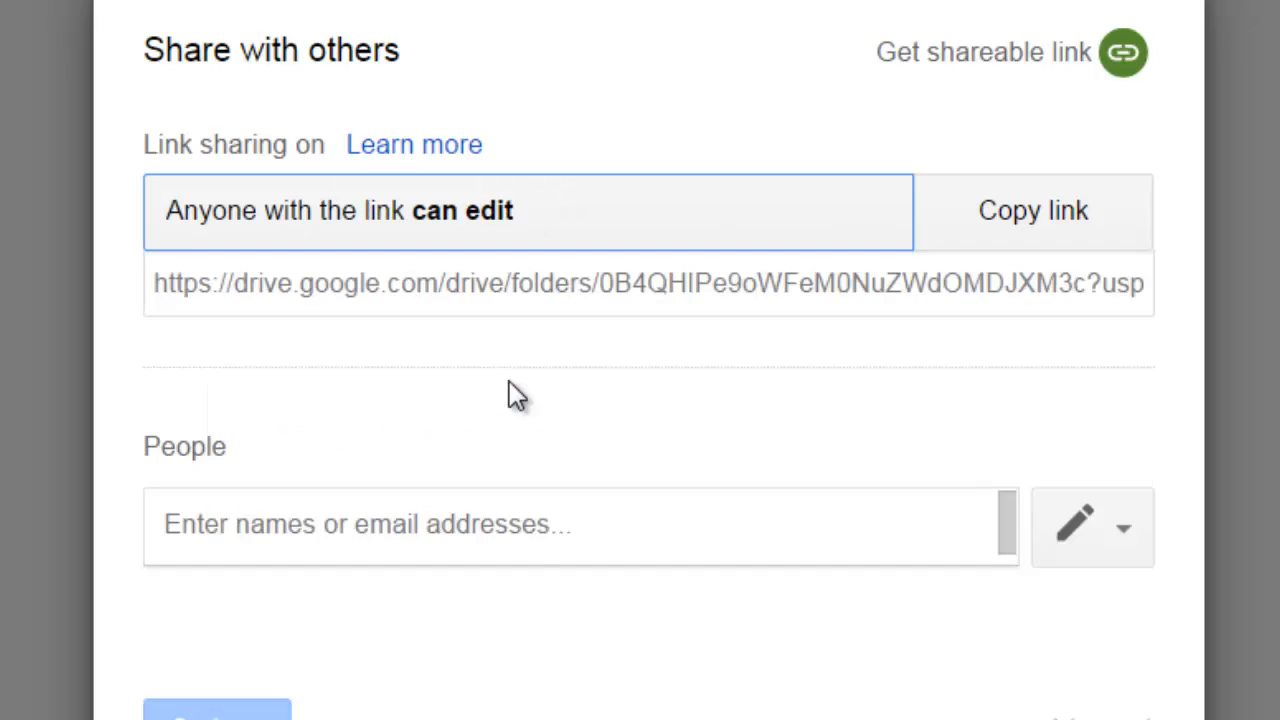
mouse_move(1048, 216)
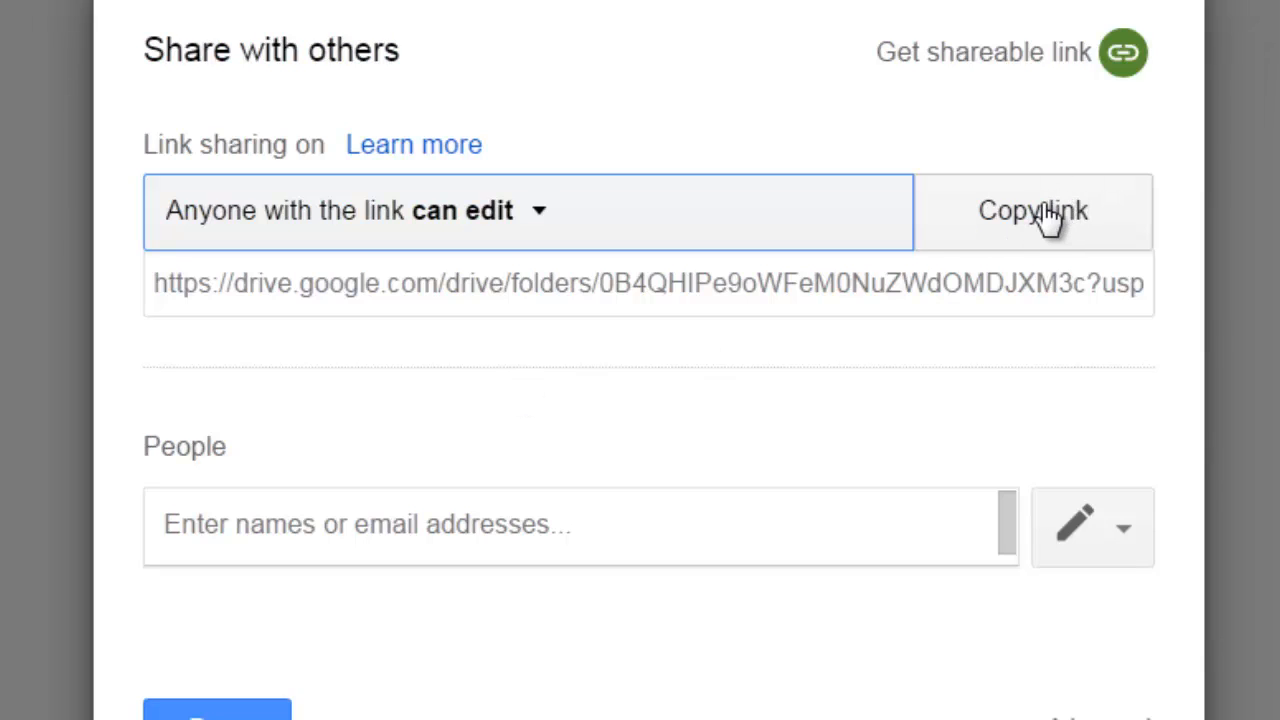
left_click(1032, 210)
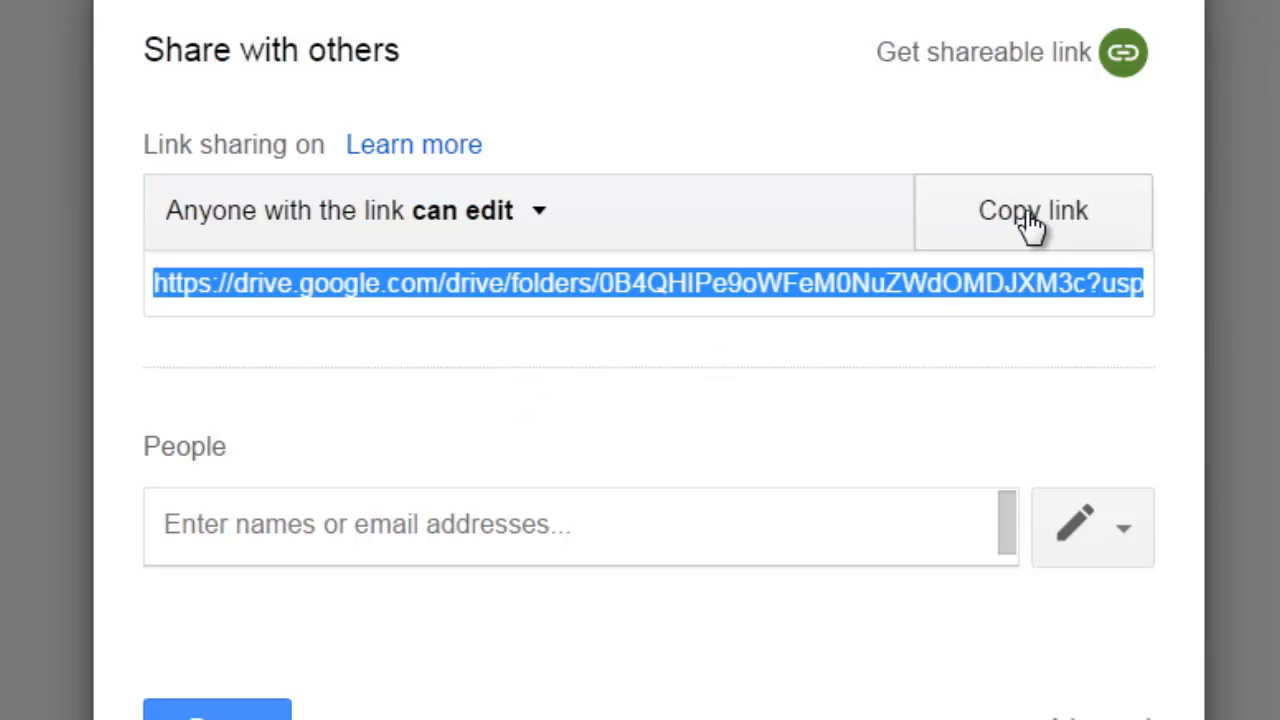
left_click(1032, 210)
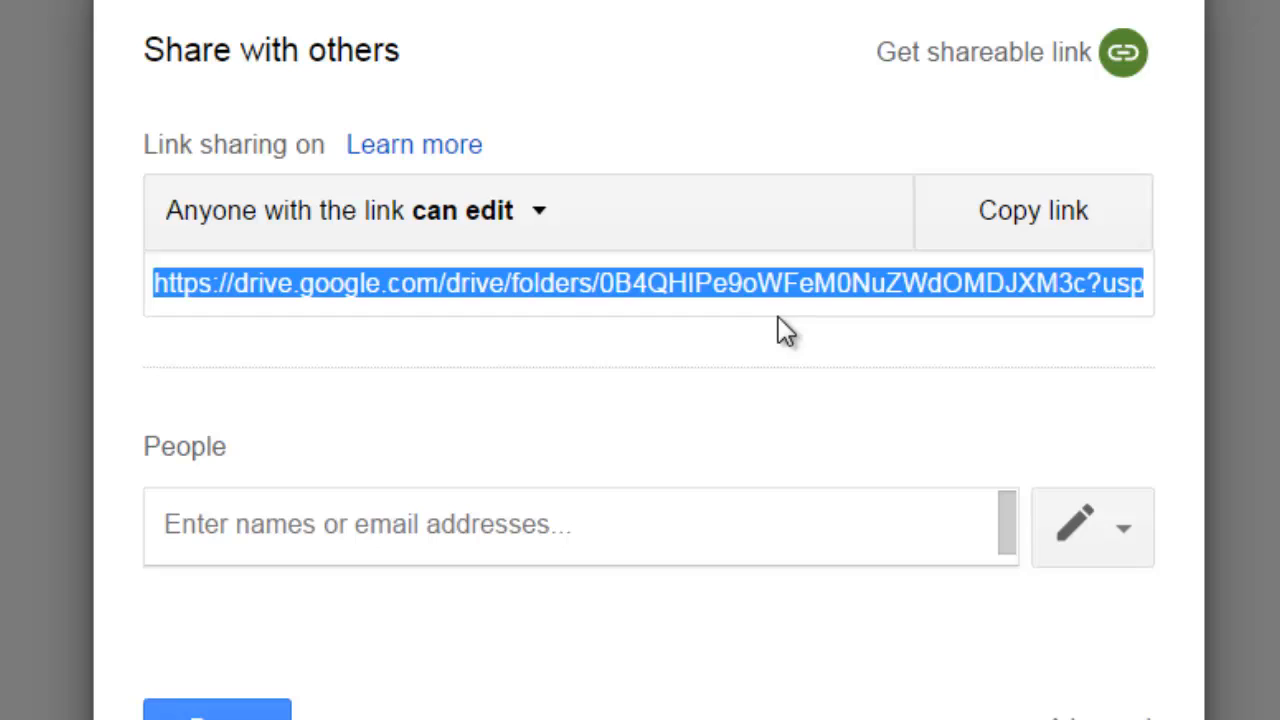
left_click(796, 320)
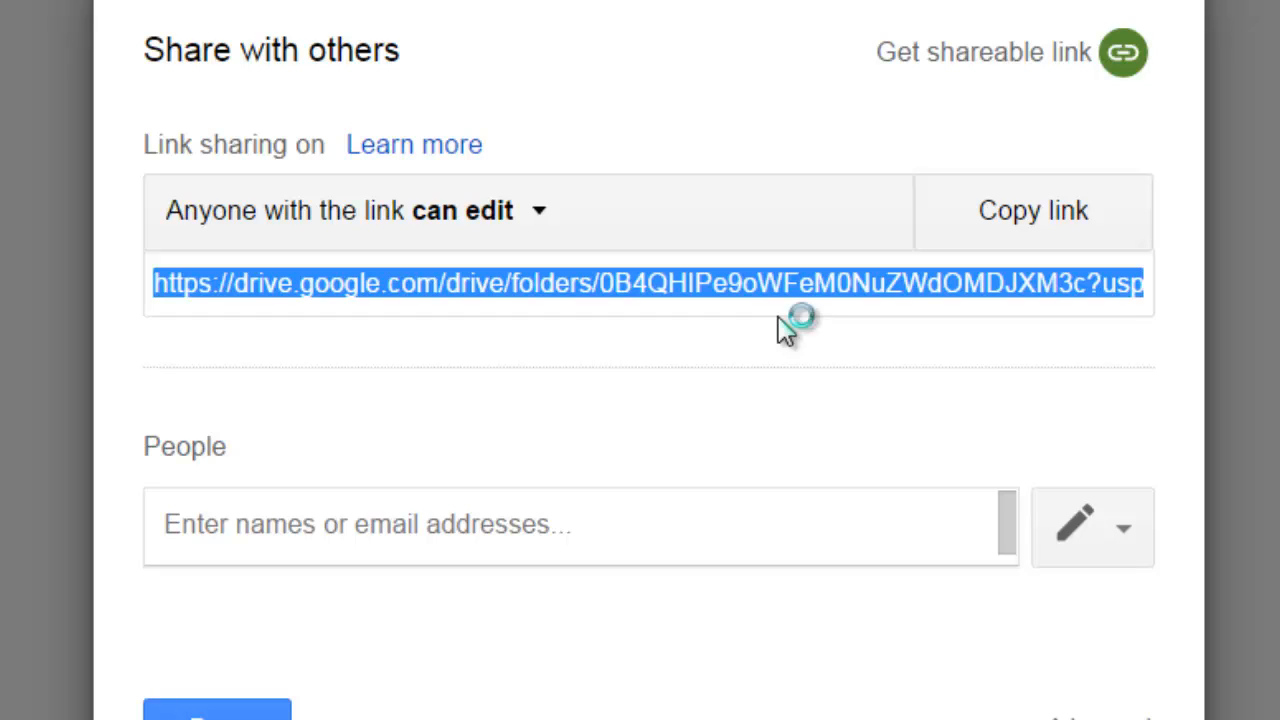
mouse_move(642, 404)
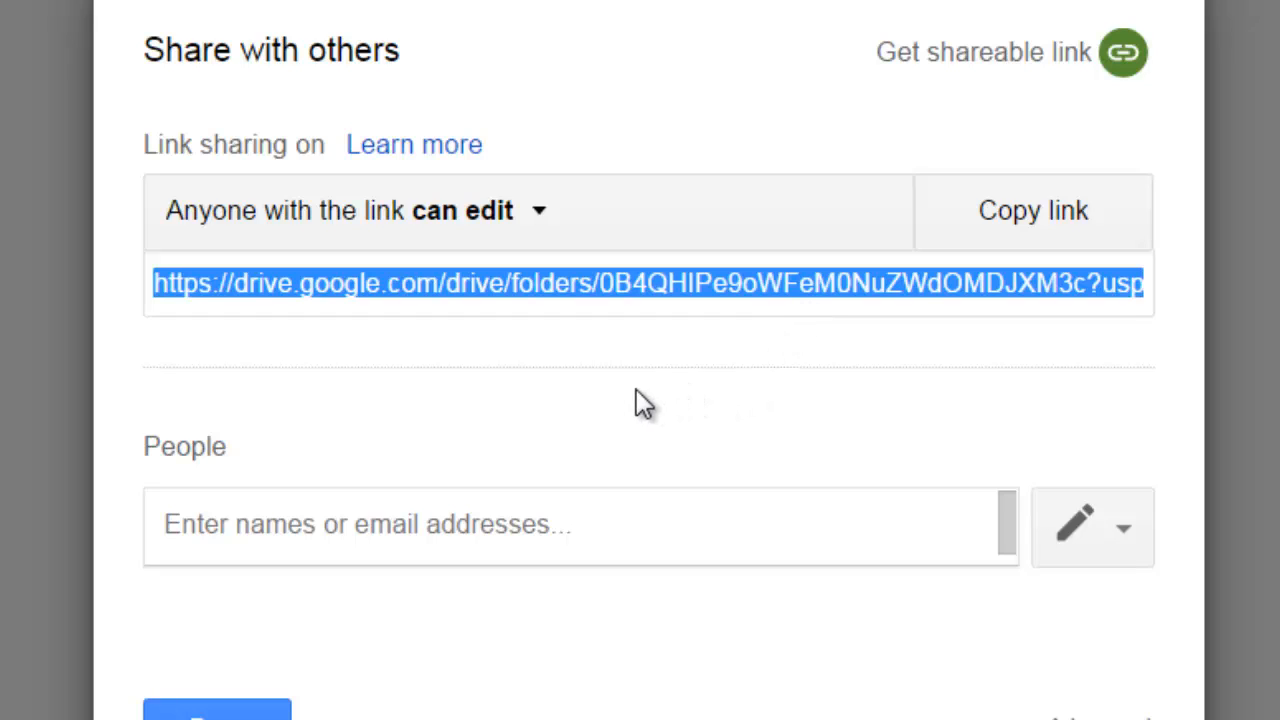
mouse_move(436, 630)
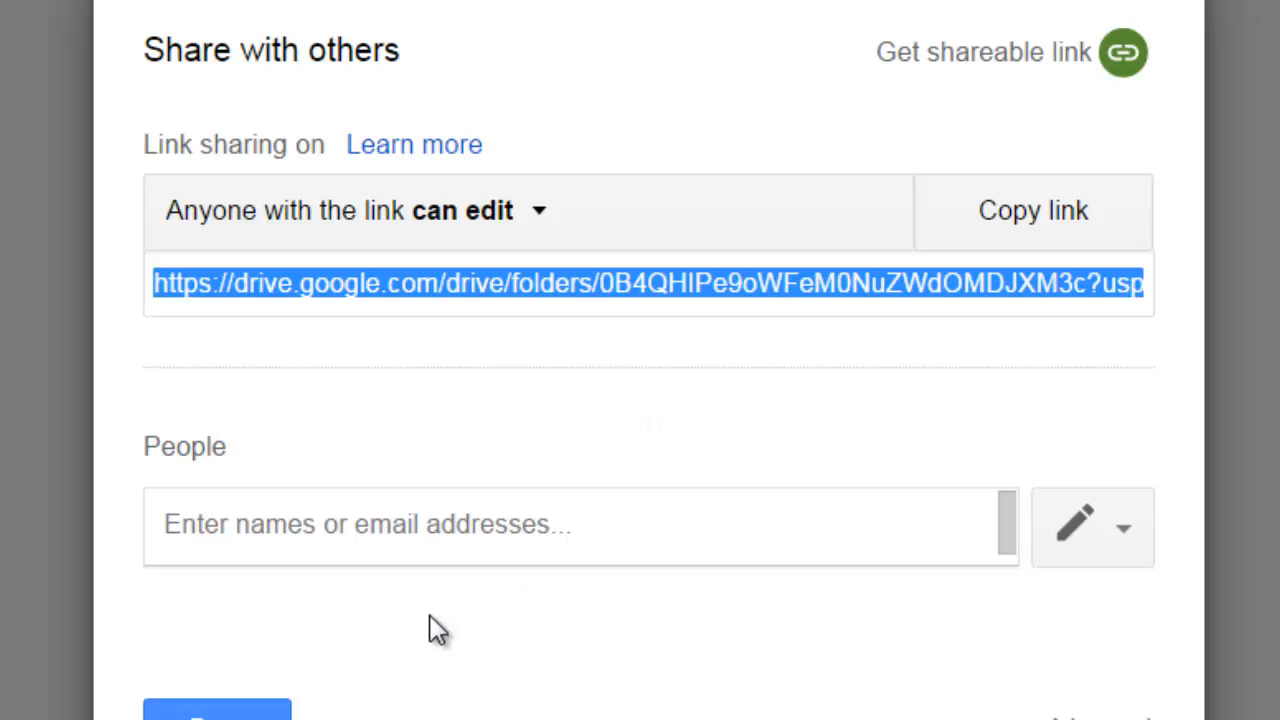